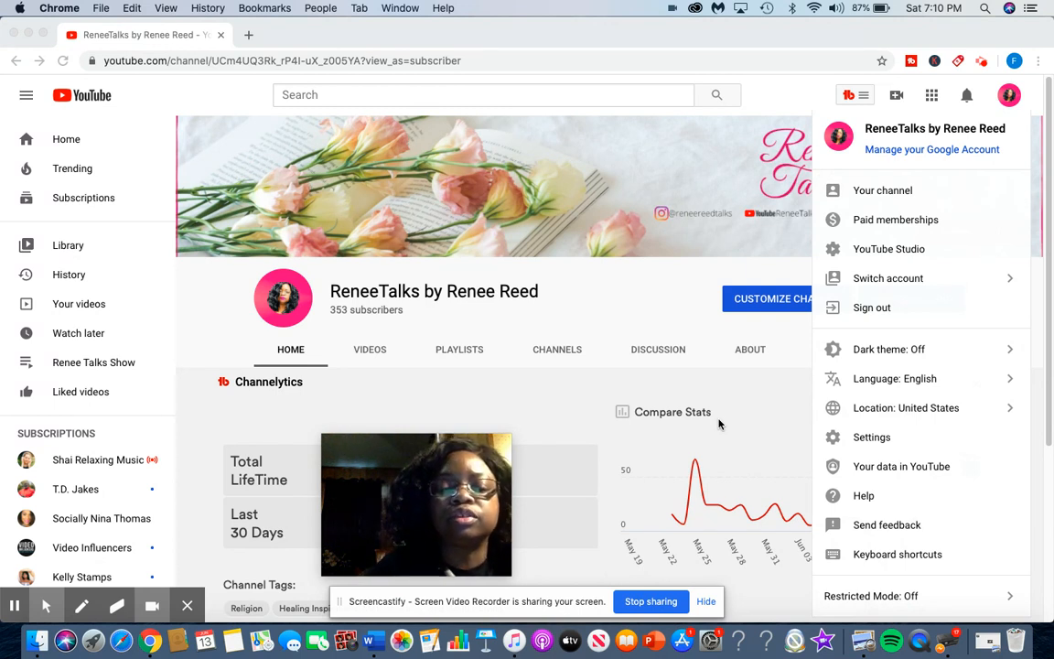
mouse_move(729, 352)
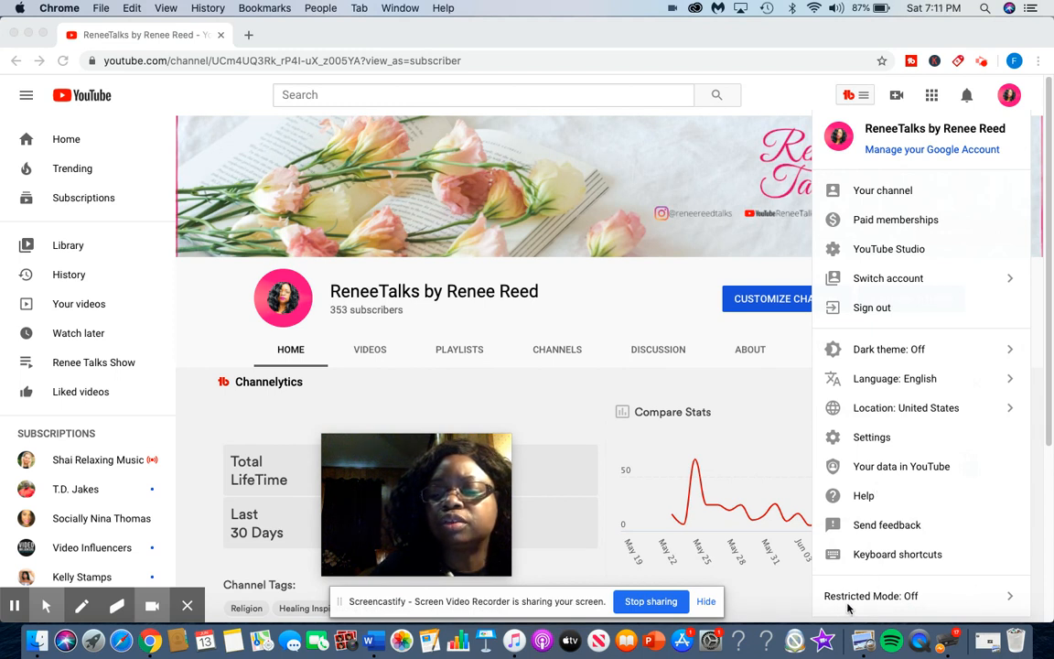
mouse_move(941, 604)
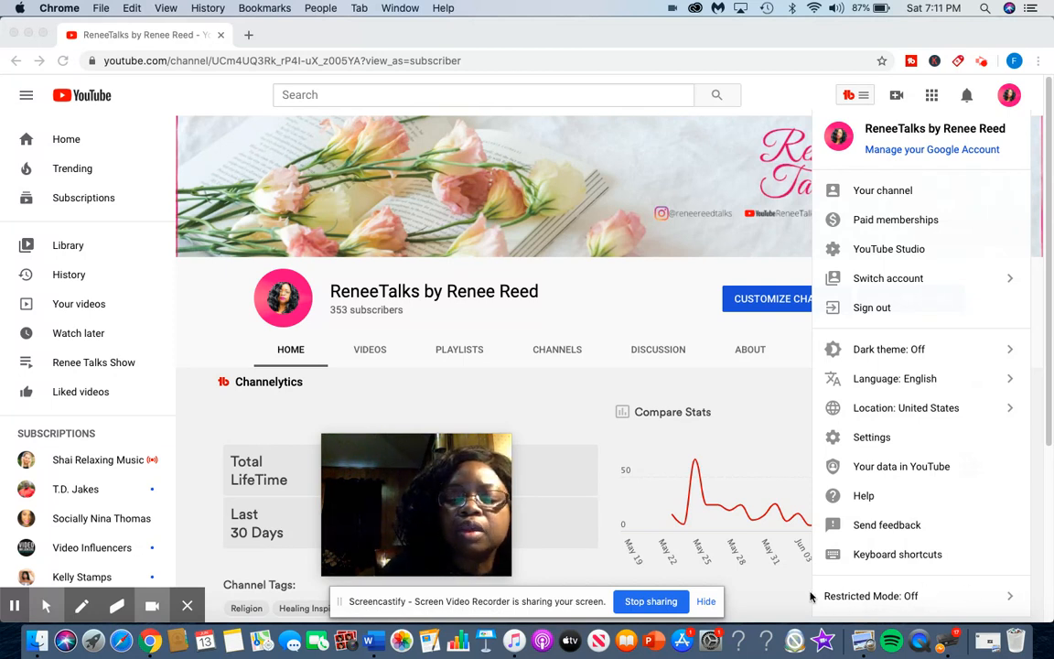
mouse_move(769, 575)
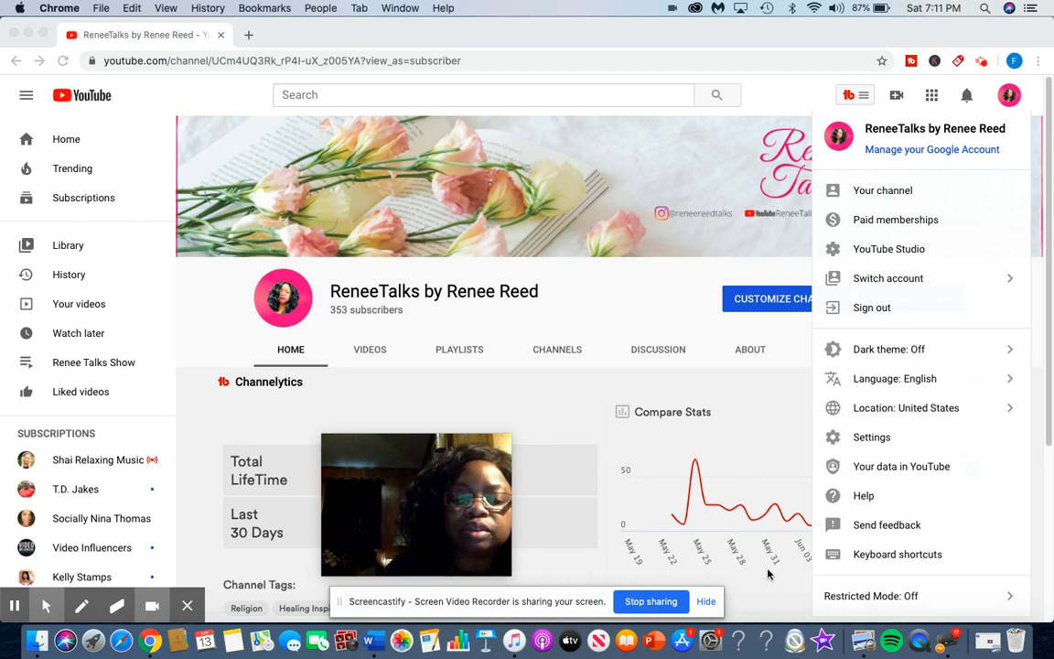